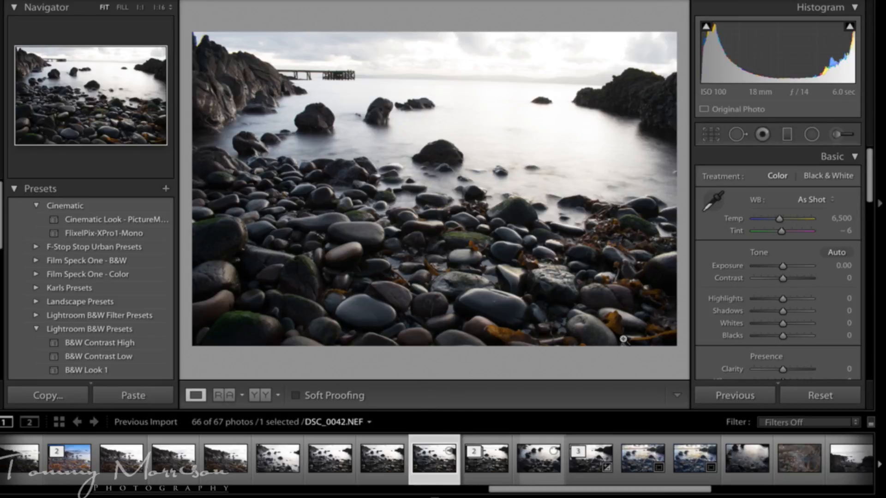
- Straighten the horizon by rotating the crop angle to about -1.51 degrees and apply it
{"action": "left_click", "coordinate": [710, 135]}
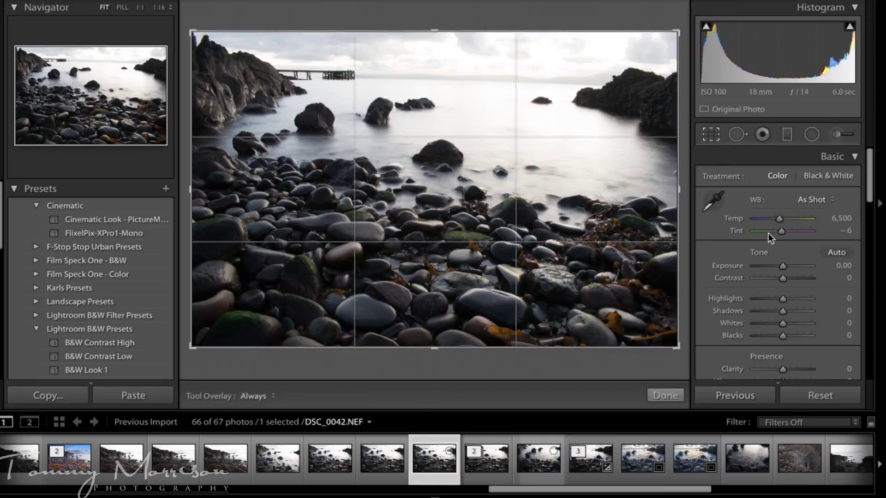
{"action": "left_click", "coordinate": [710, 134]}
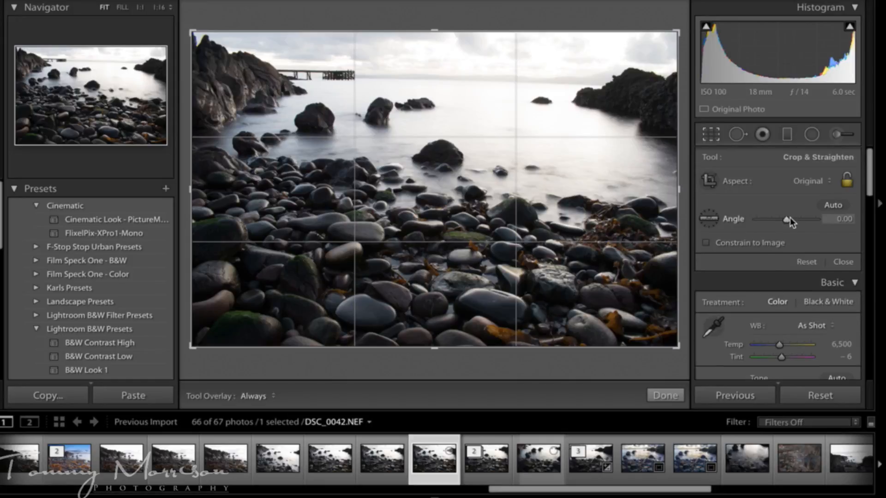
{"action": "mouse_move", "coordinate": [786, 222]}
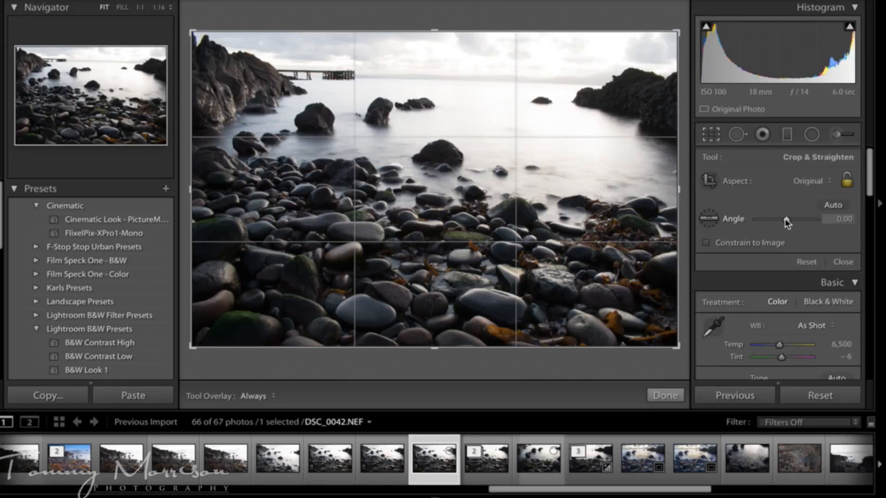
{"action": "left_click_drag", "start_coordinate": [786, 219], "coordinate": [782, 219]}
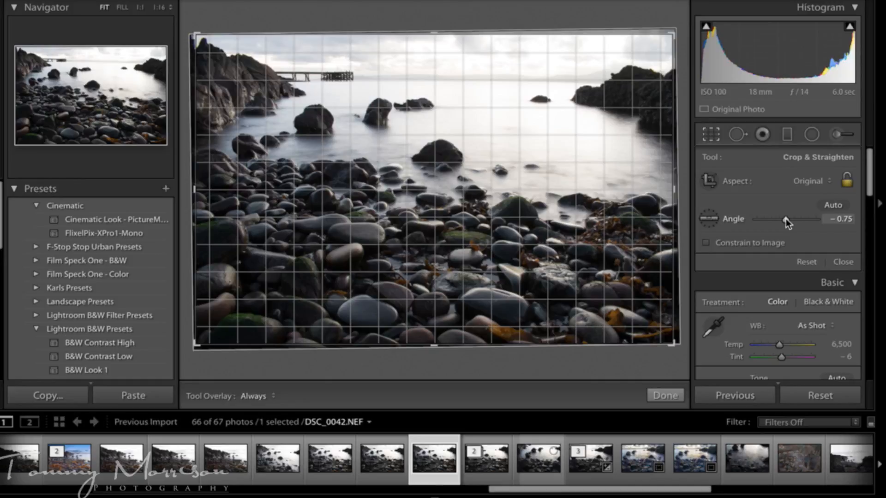
{"action": "left_click_drag", "start_coordinate": [787, 220], "coordinate": [779, 220]}
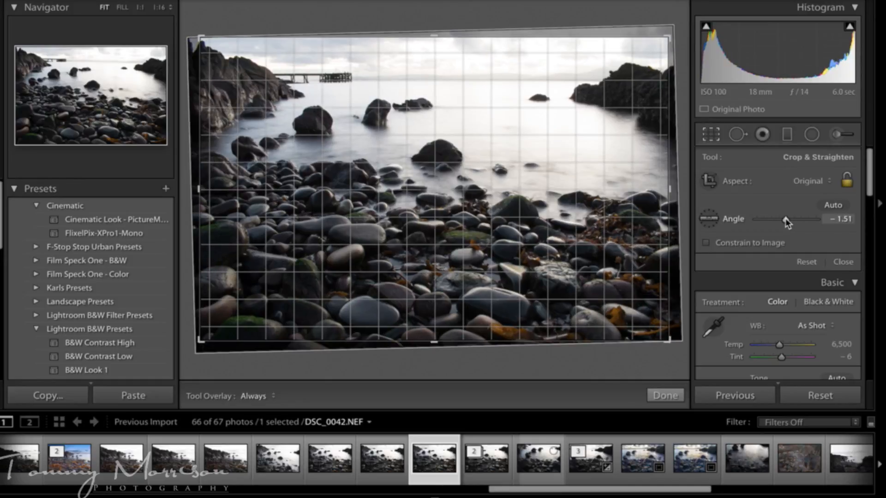
{"action": "left_click", "coordinate": [665, 395]}
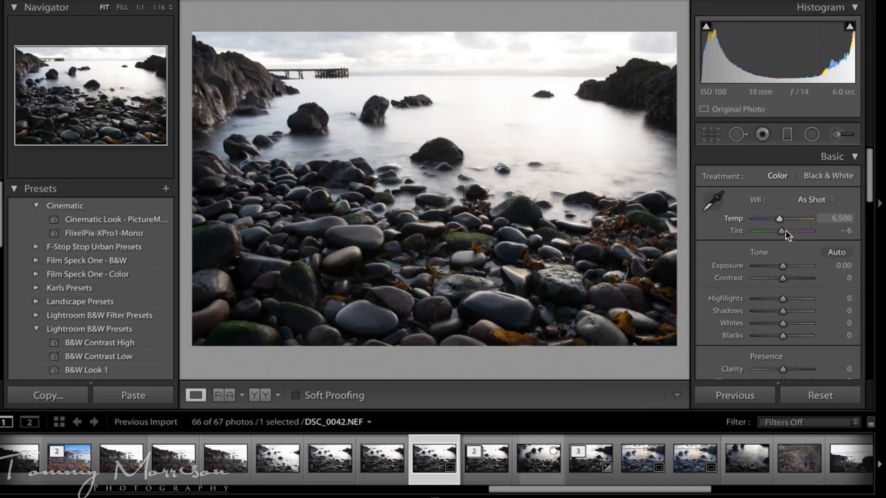
{"action": "mouse_move", "coordinate": [628, 192]}
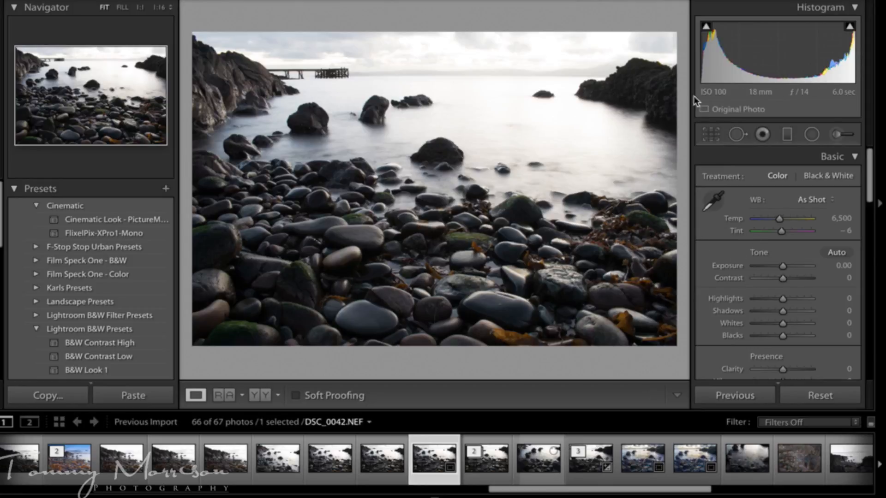
{"action": "mouse_move", "coordinate": [635, 79]}
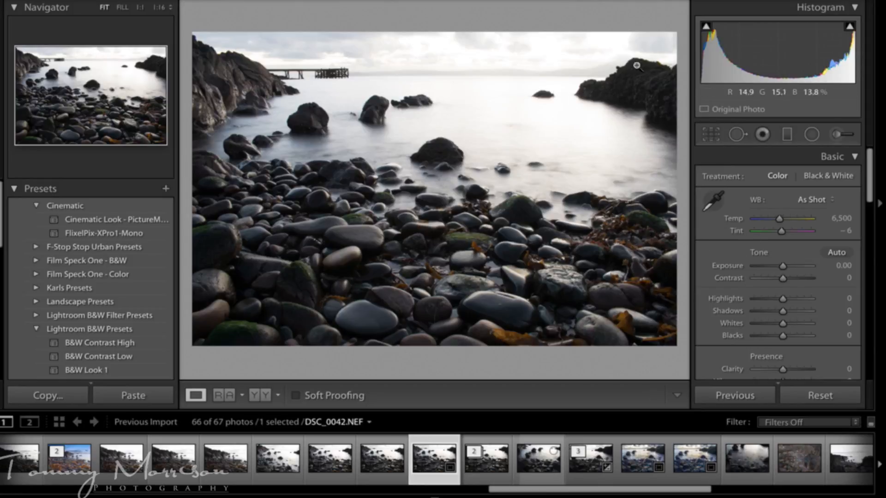
- Zoom 1:1 on the dark rock and enable Remove Chromatic Aberration in Lens Corrections
{"action": "left_click", "coordinate": [638, 66]}
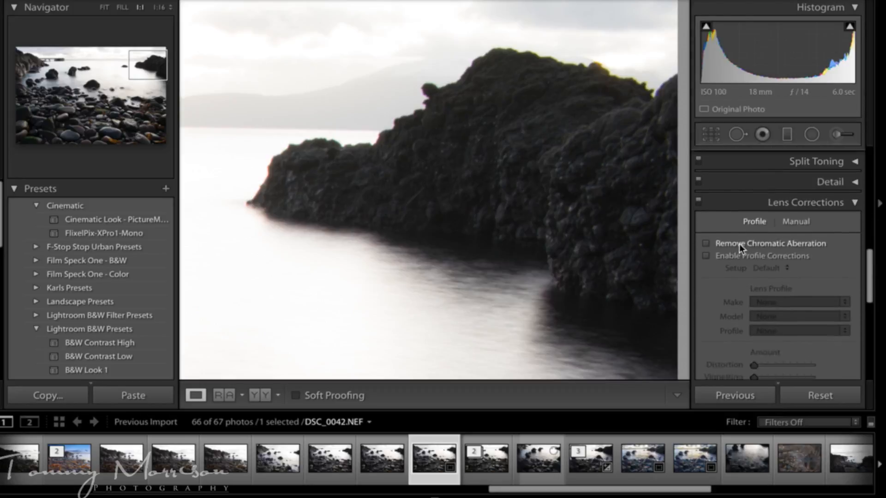
{"action": "left_click", "coordinate": [821, 161]}
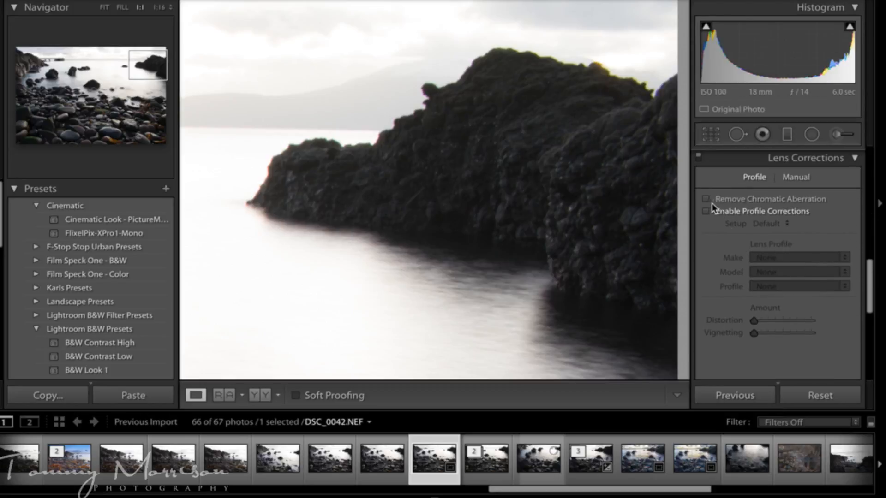
{"action": "mouse_move", "coordinate": [775, 202]}
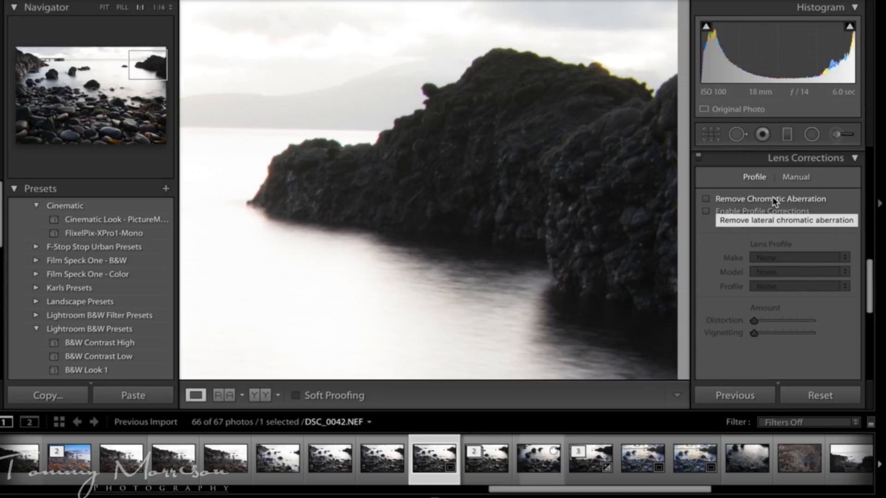
{"action": "left_click", "coordinate": [705, 199]}
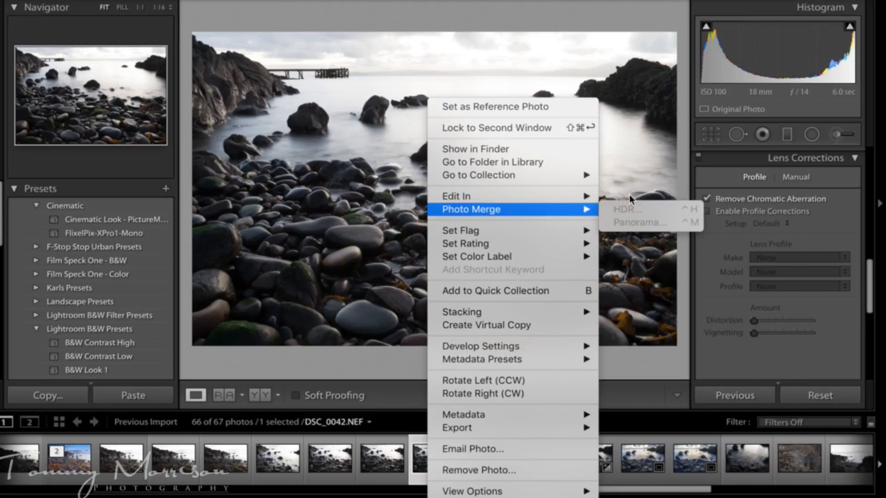
{"action": "mouse_move", "coordinate": [475, 195]}
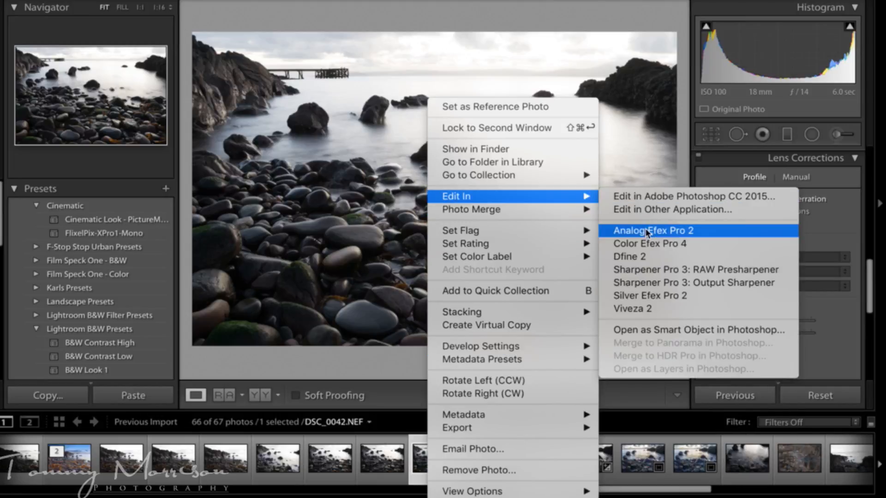
{"action": "mouse_move", "coordinate": [649, 250]}
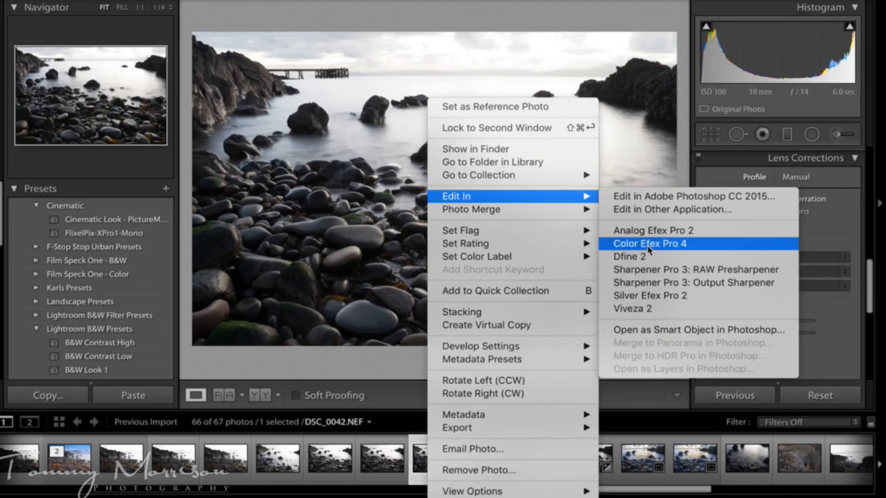
- Edit a copy with Lightroom adjustments in Color Efex Pro 4
{"action": "left_click", "coordinate": [650, 244]}
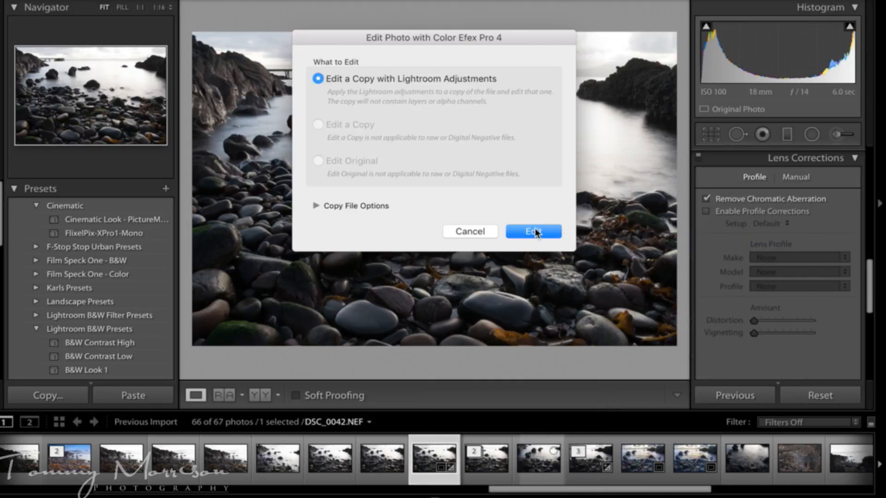
{"action": "mouse_move", "coordinate": [553, 232]}
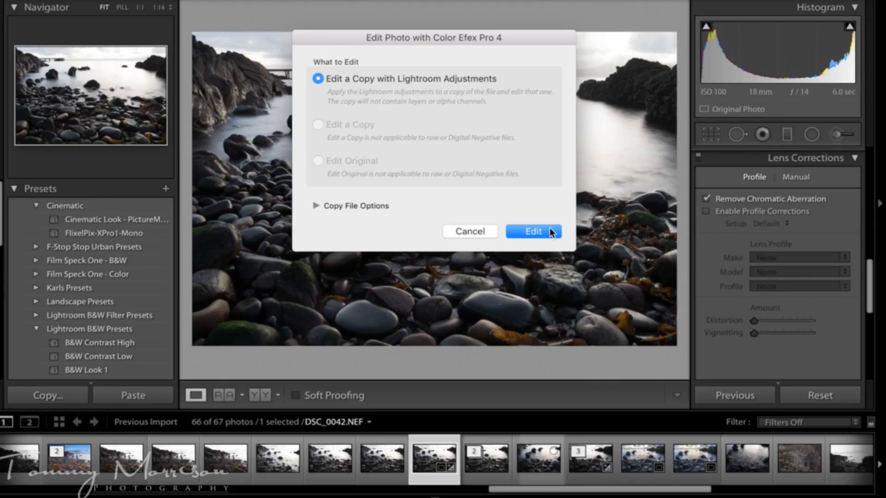
{"action": "mouse_move", "coordinate": [537, 229]}
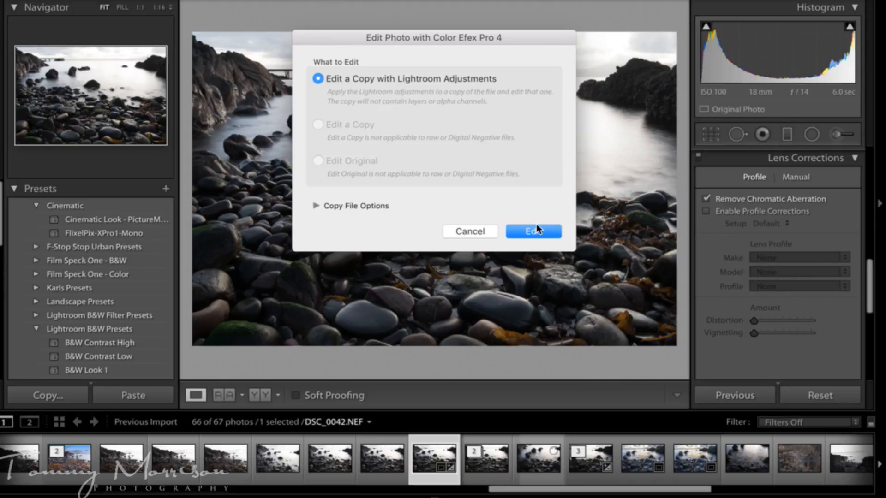
{"action": "left_click", "coordinate": [533, 231]}
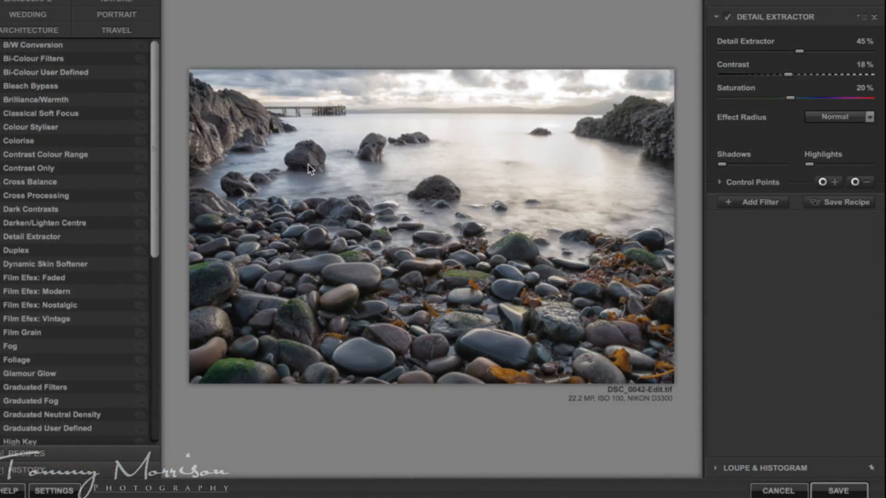
{"action": "mouse_move", "coordinate": [200, 52]}
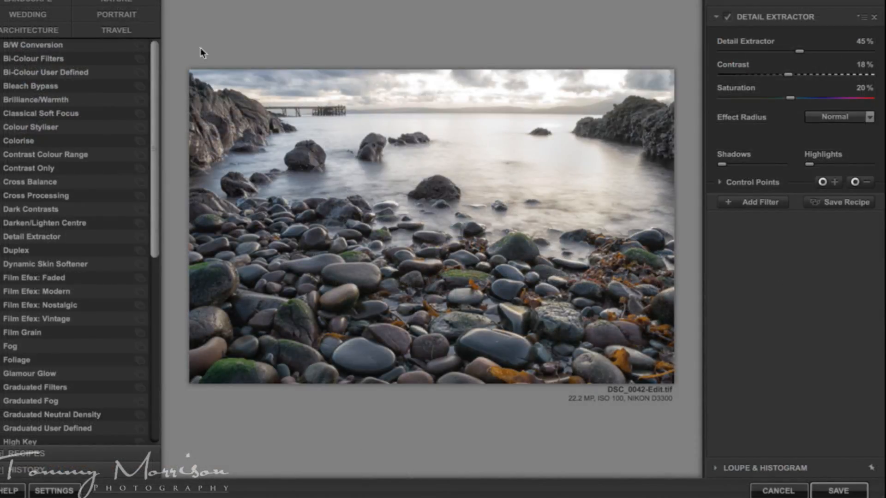
{"action": "mouse_move", "coordinate": [60, 173]}
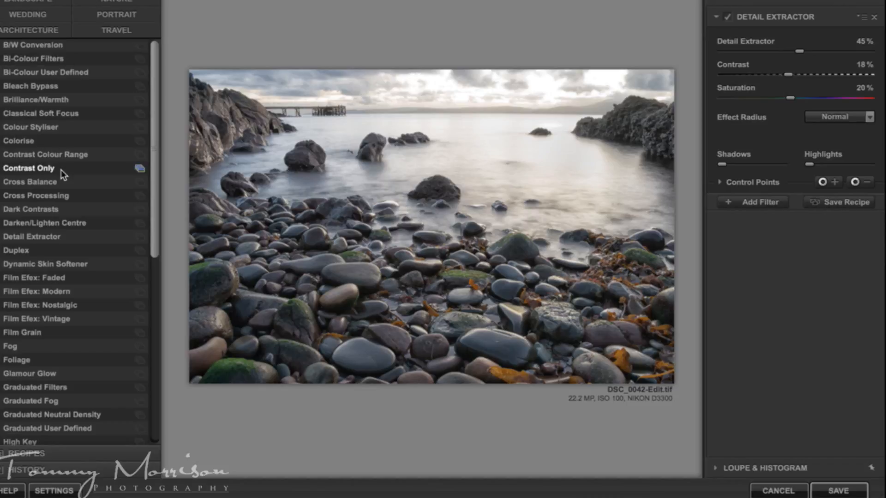
{"action": "mouse_move", "coordinate": [52, 229]}
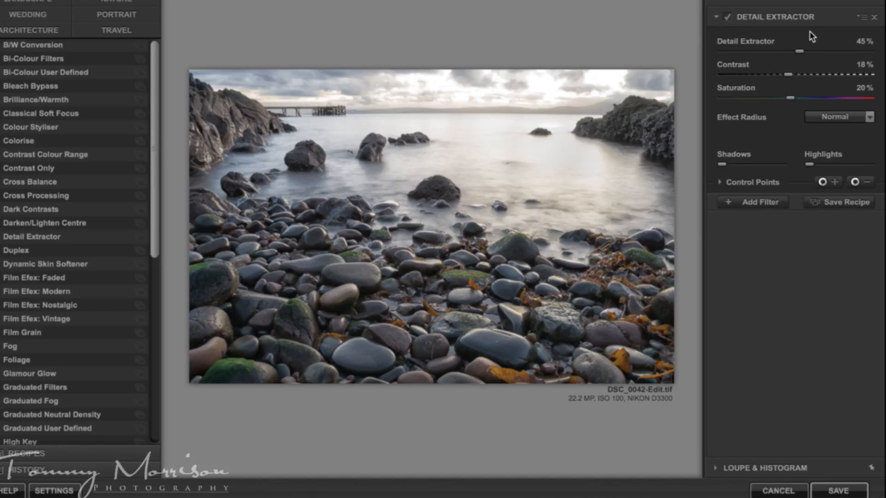
{"action": "mouse_move", "coordinate": [800, 54]}
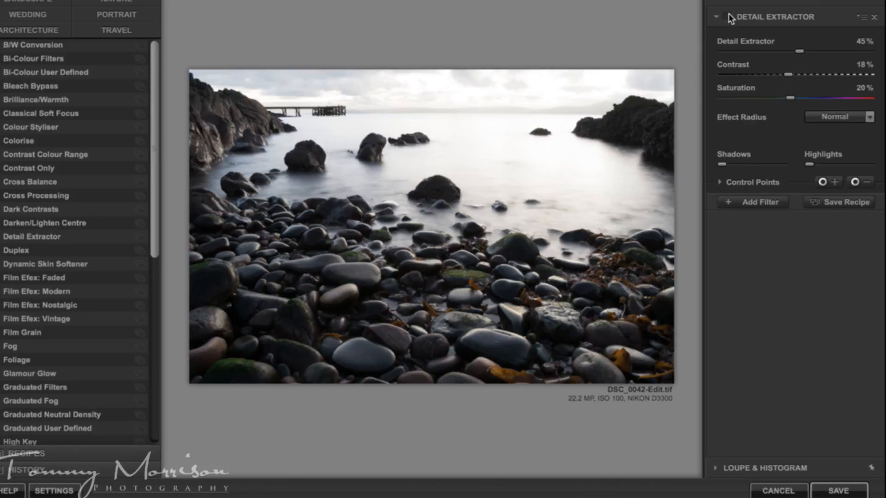
{"action": "mouse_move", "coordinate": [727, 18]}
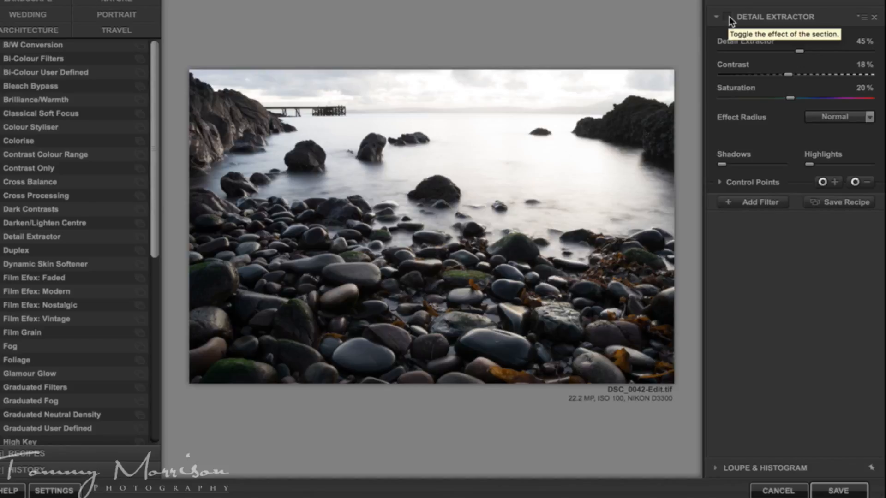
- Toggle the Detail Extractor effect (45%, contrast 18%, saturation 20%) to compare before and after
{"action": "left_click", "coordinate": [726, 17]}
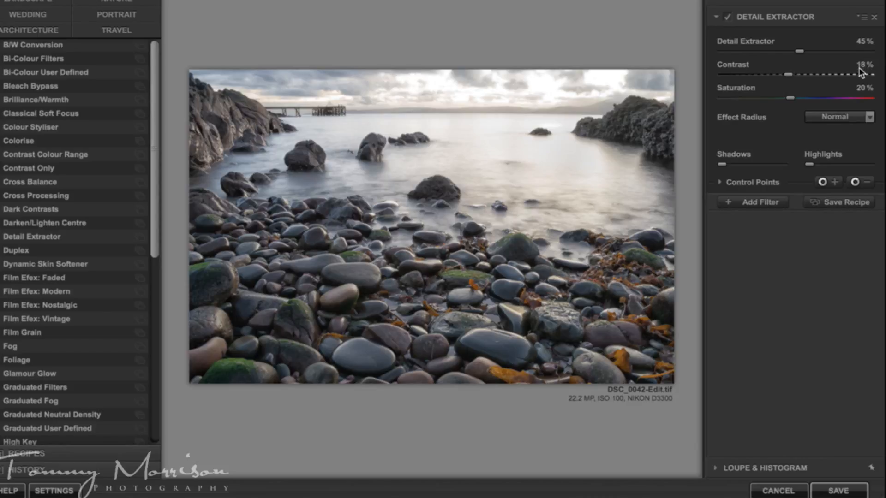
{"action": "mouse_move", "coordinate": [861, 103]}
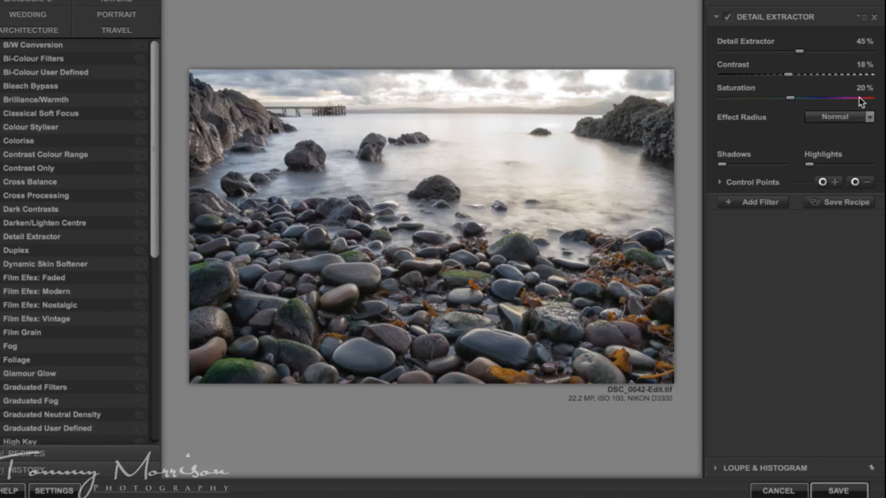
{"action": "mouse_move", "coordinate": [735, 197]}
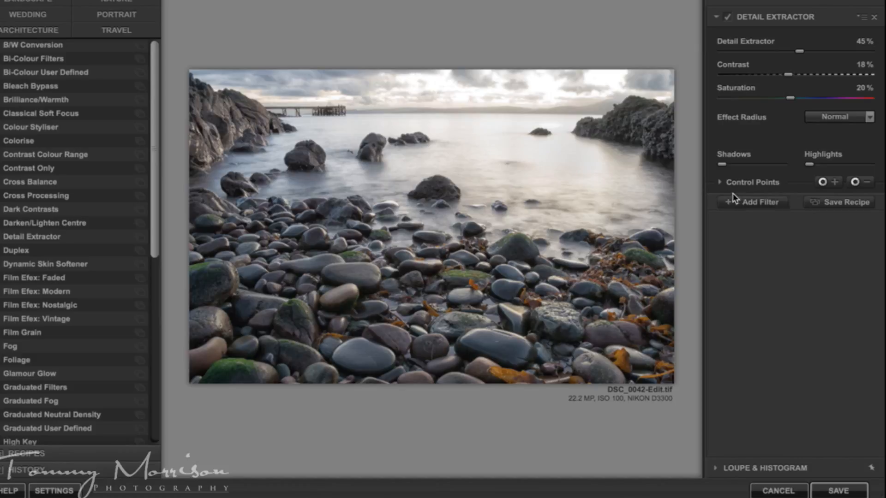
- Add a Pro Contrast filter to the stack with Dynamic Contrast raised to 20%
{"action": "left_click", "coordinate": [758, 202]}
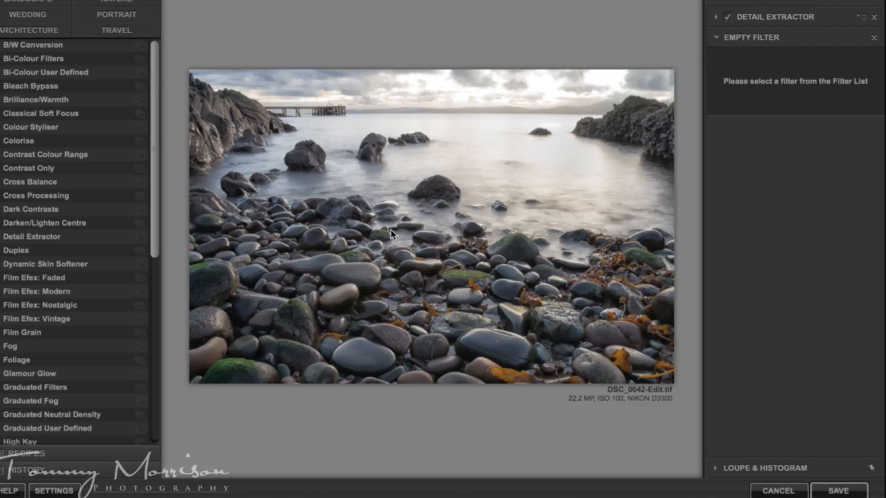
{"action": "mouse_move", "coordinate": [123, 101]}
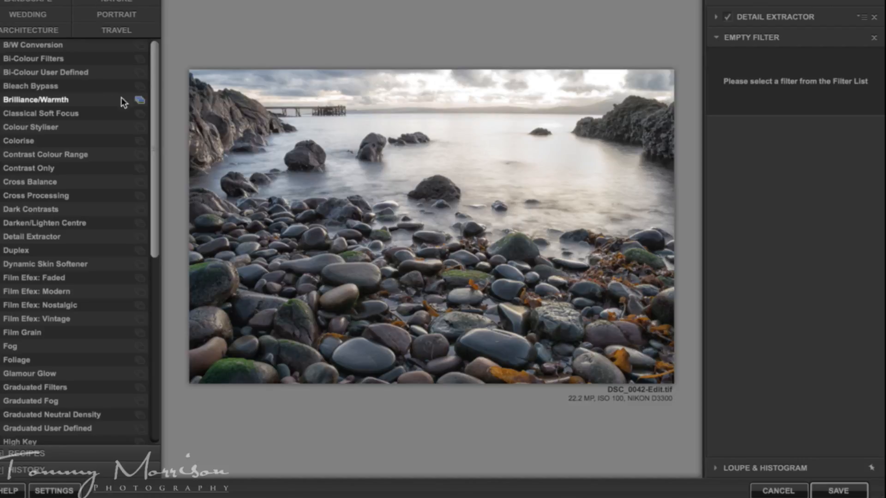
{"action": "scroll", "scroll_direction": "down", "scroll_amount": 3}
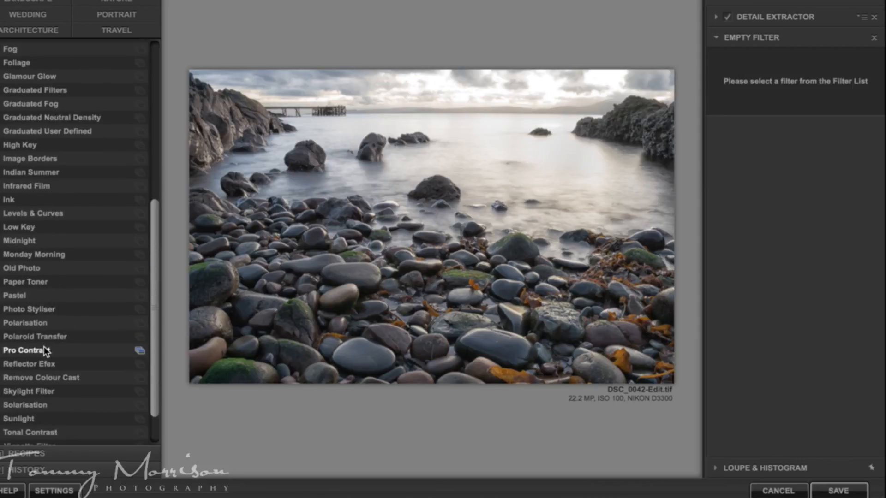
{"action": "left_click", "coordinate": [25, 351]}
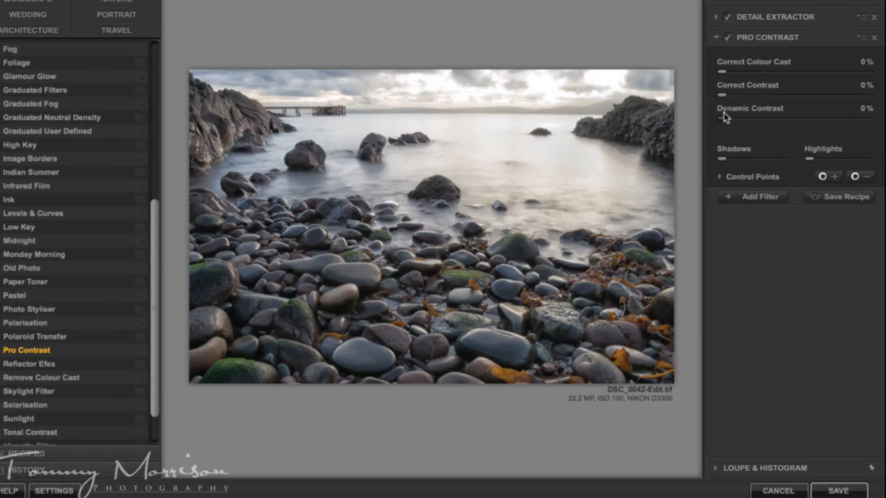
{"action": "left_click_drag", "start_coordinate": [721, 118], "coordinate": [750, 118]}
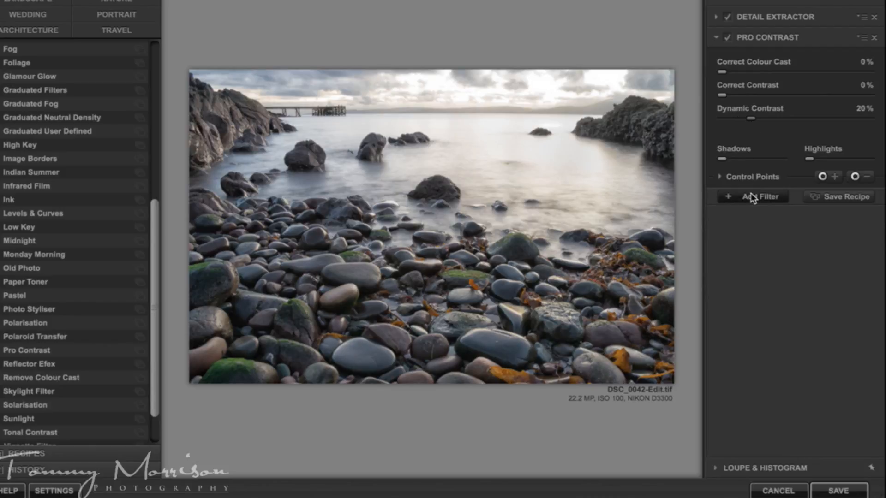
- Add a Tonal Contrast filter and bring its midtones contrast down to 3%
{"action": "left_click", "coordinate": [753, 196]}
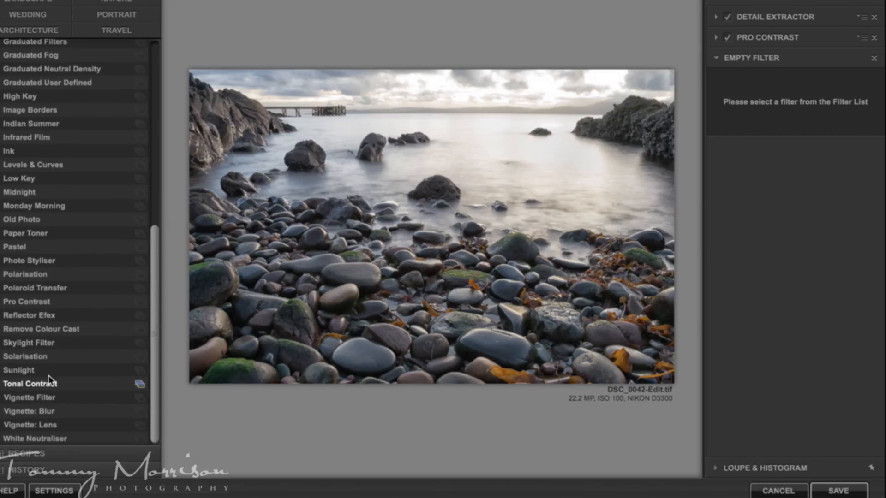
{"action": "left_click", "coordinate": [30, 383]}
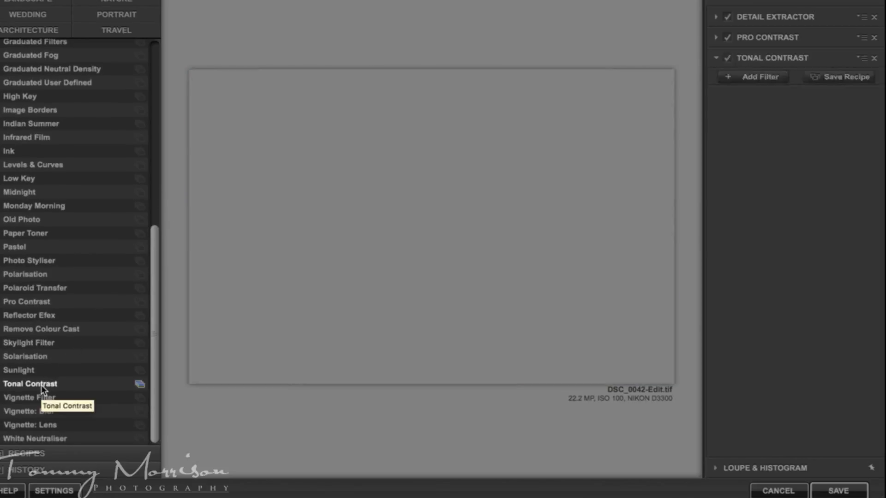
{"action": "left_click", "coordinate": [31, 384]}
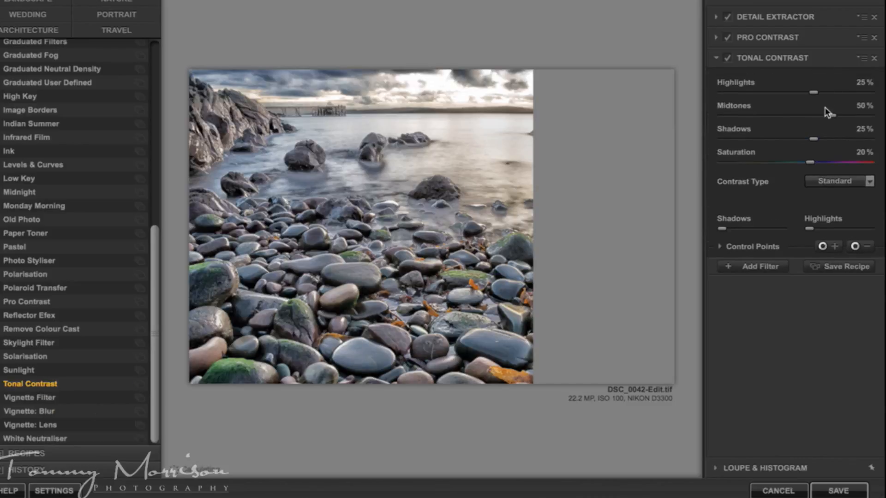
{"action": "left_click_drag", "start_coordinate": [826, 115], "coordinate": [812, 115]}
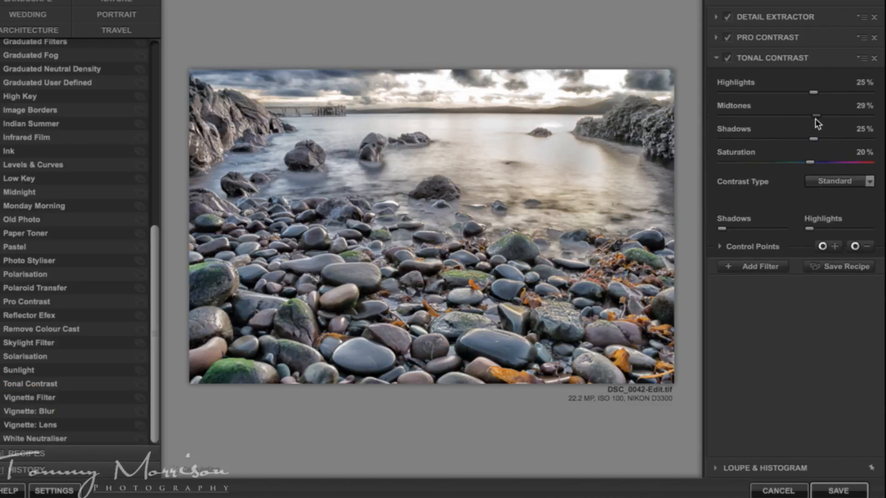
{"action": "left_click_drag", "start_coordinate": [818, 109], "coordinate": [795, 109]}
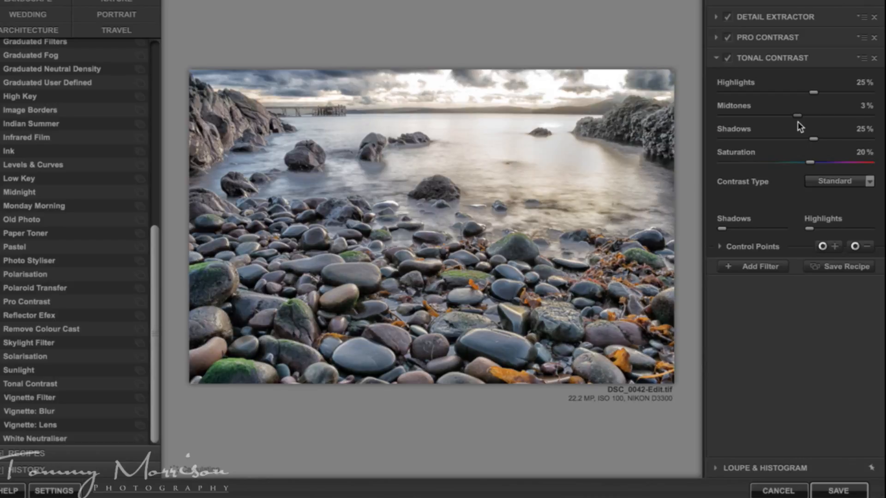
- Lower Tonal Contrast shadows to 3% and saturation to 16%
{"action": "left_click_drag", "start_coordinate": [812, 138], "coordinate": [779, 138]}
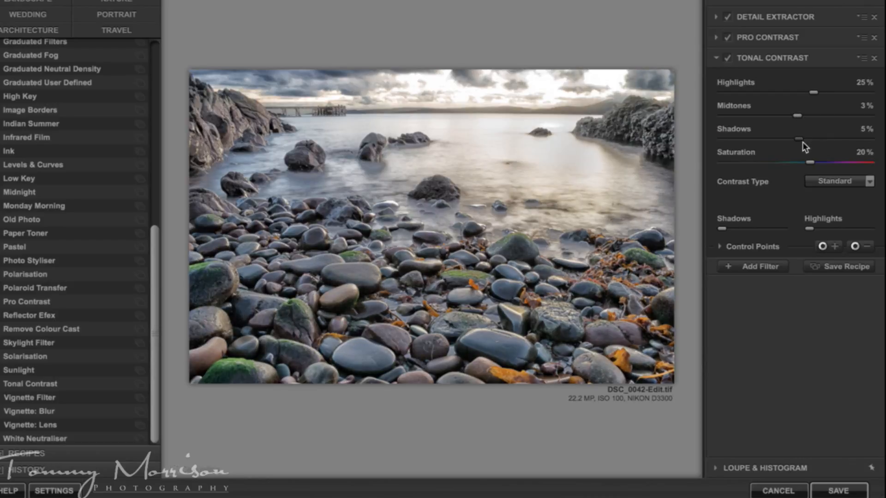
{"action": "left_click_drag", "start_coordinate": [782, 139], "coordinate": [778, 139]}
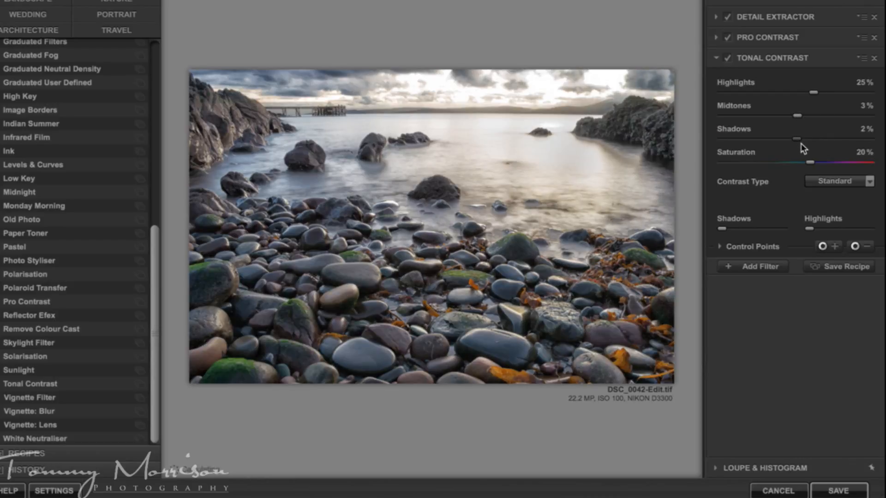
{"action": "left_click_drag", "start_coordinate": [797, 138], "coordinate": [797, 139]}
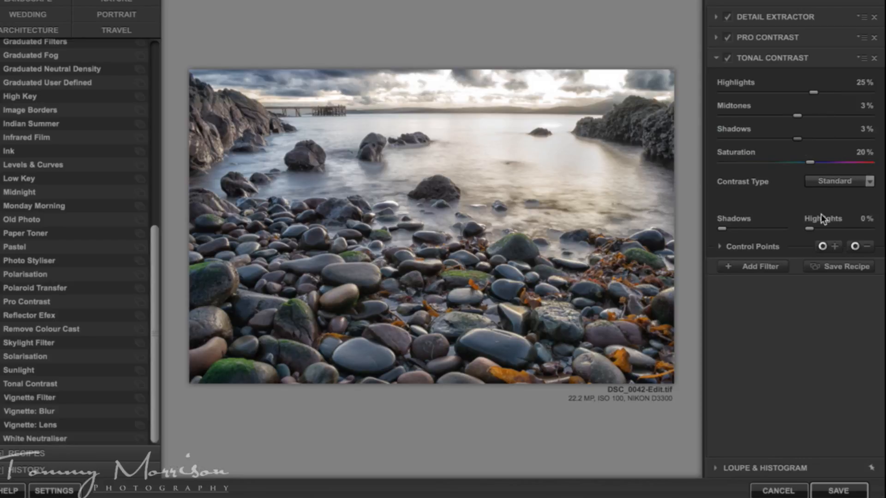
{"action": "left_click_drag", "start_coordinate": [816, 162], "coordinate": [809, 163]}
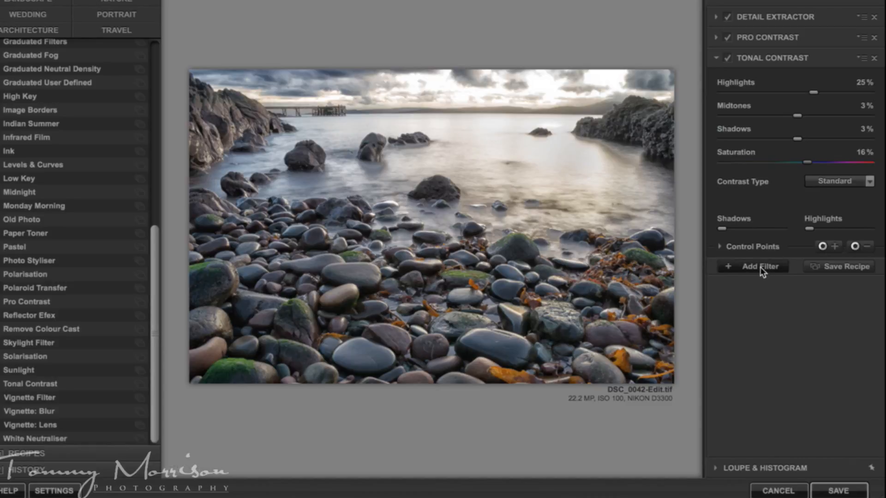
- Add a Cross Processing filter, method B02, with strength lowered to 6%
{"action": "left_click", "coordinate": [753, 265]}
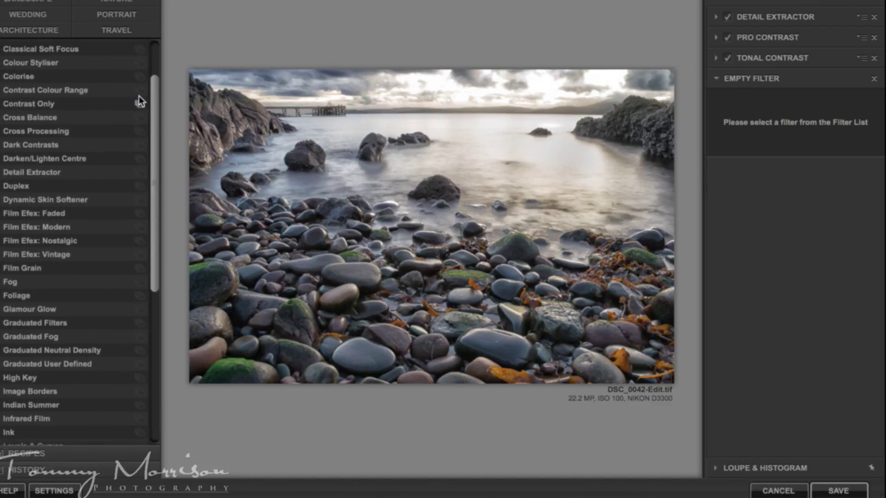
{"action": "left_click", "coordinate": [35, 131]}
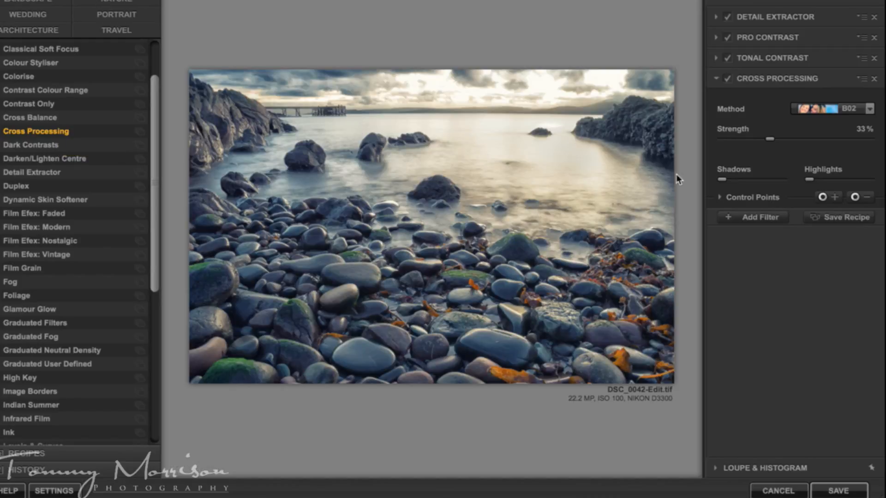
{"action": "mouse_move", "coordinate": [775, 144]}
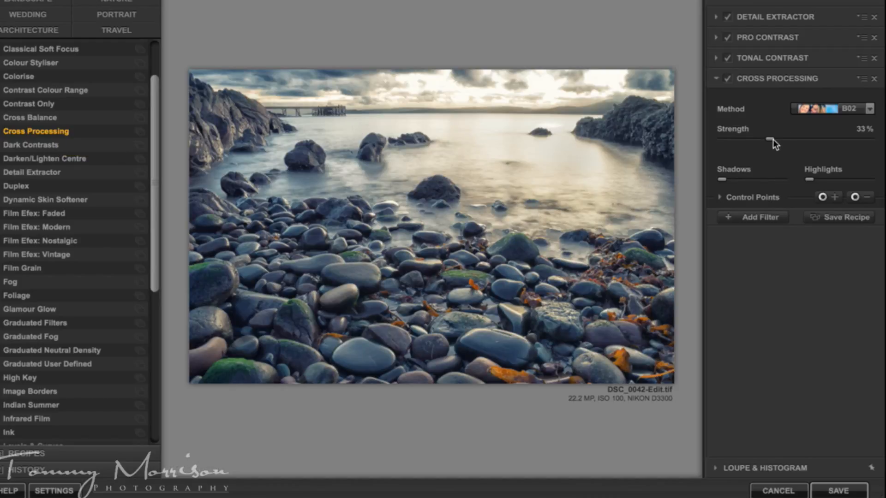
{"action": "left_click_drag", "start_coordinate": [772, 140], "coordinate": [763, 140]}
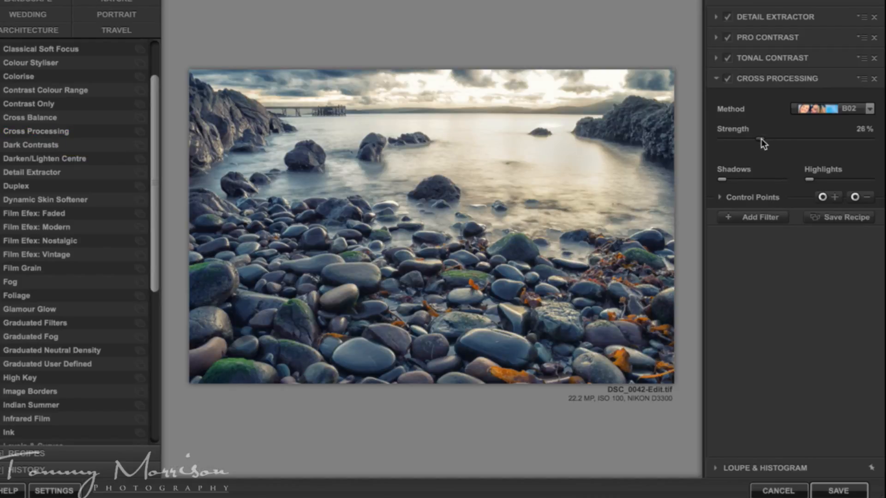
{"action": "left_click_drag", "start_coordinate": [762, 139], "coordinate": [736, 139]}
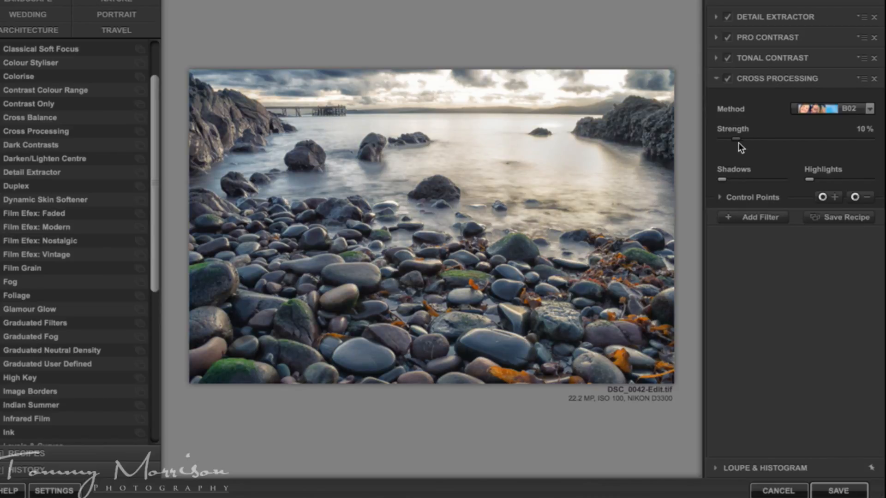
{"action": "left_click_drag", "start_coordinate": [735, 139], "coordinate": [729, 139]}
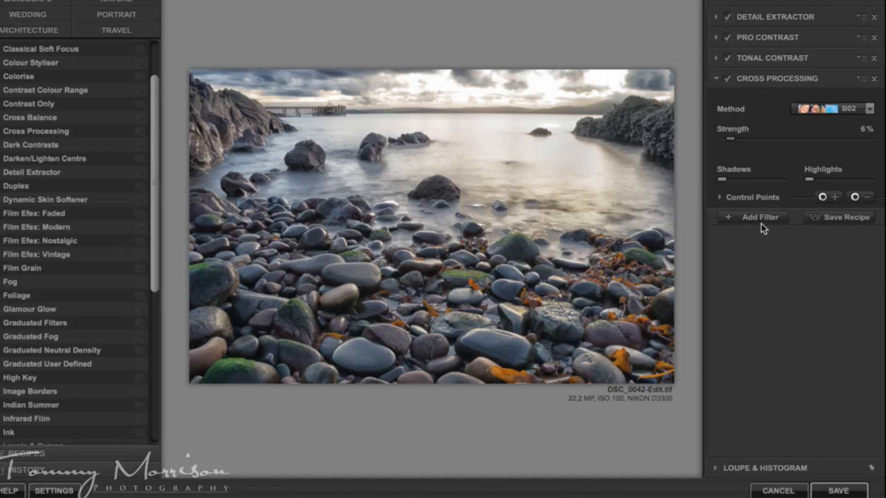
- Add Brilliance/Warmth at -13% warmth and 6% saturation, then insert another empty filter slot
{"action": "left_click", "coordinate": [752, 216]}
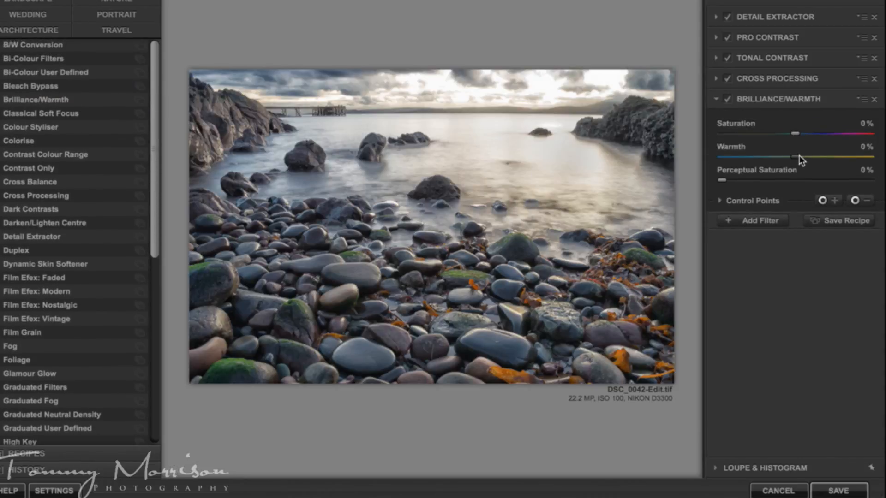
{"action": "left_click_drag", "start_coordinate": [796, 157], "coordinate": [785, 157]}
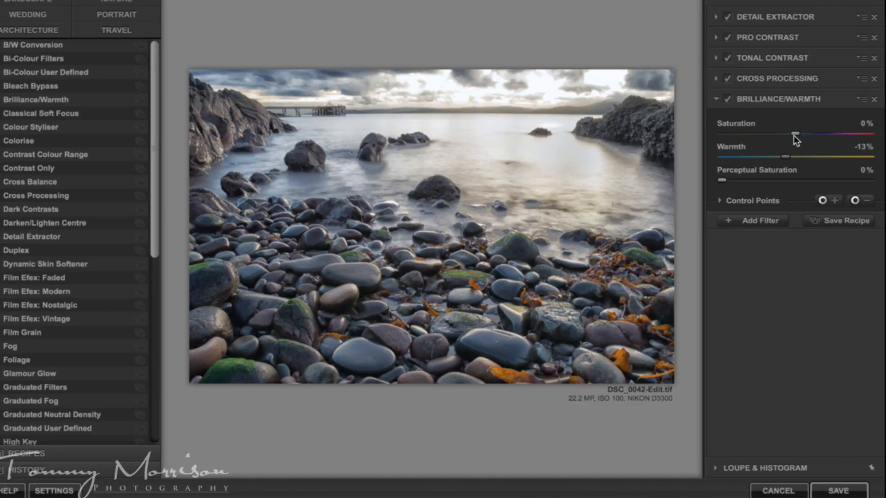
{"action": "left_click_drag", "start_coordinate": [795, 135], "coordinate": [797, 135]}
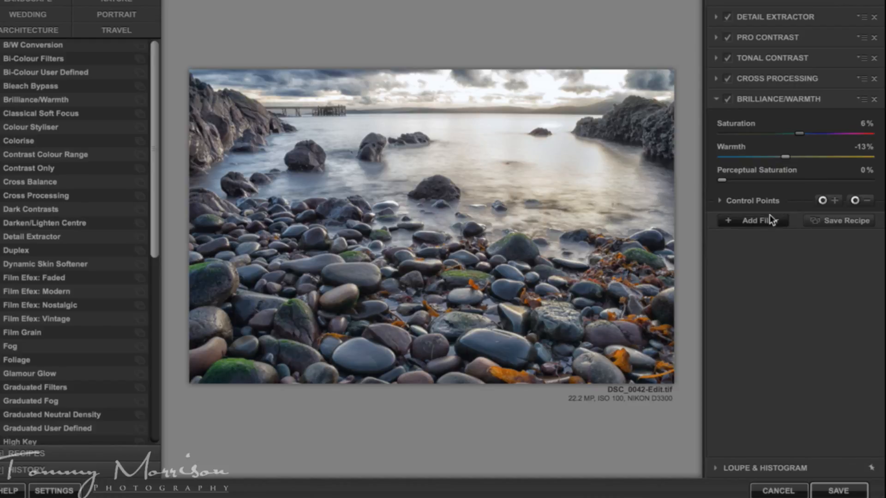
{"action": "left_click", "coordinate": [753, 220]}
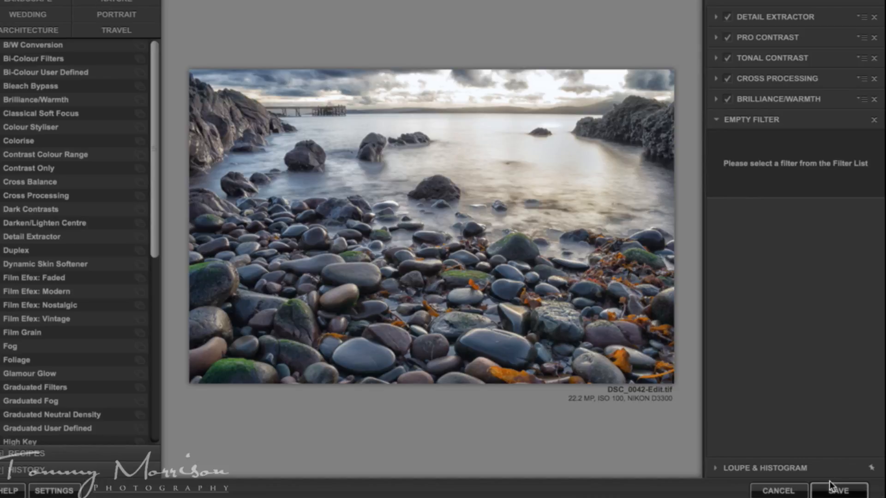
- Save the filtered image from Color Efex Pro 4 back to Lightroom
{"action": "left_click", "coordinate": [835, 491]}
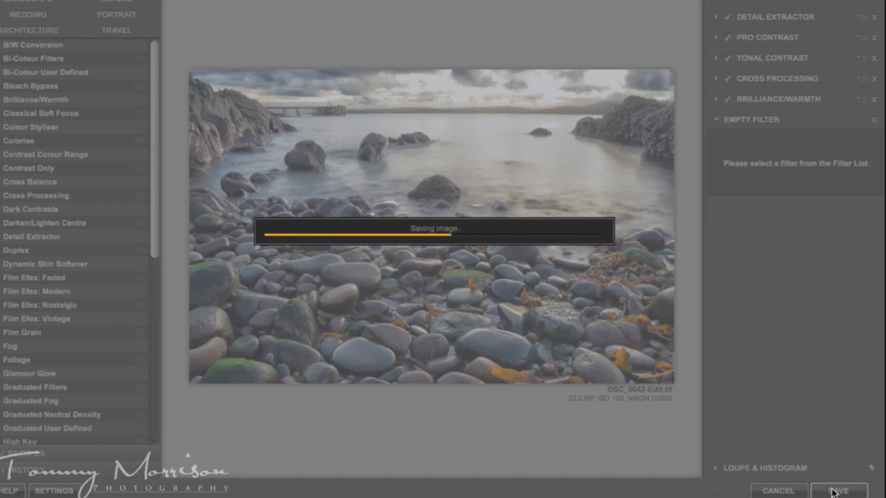
{"action": "left_click", "coordinate": [838, 491]}
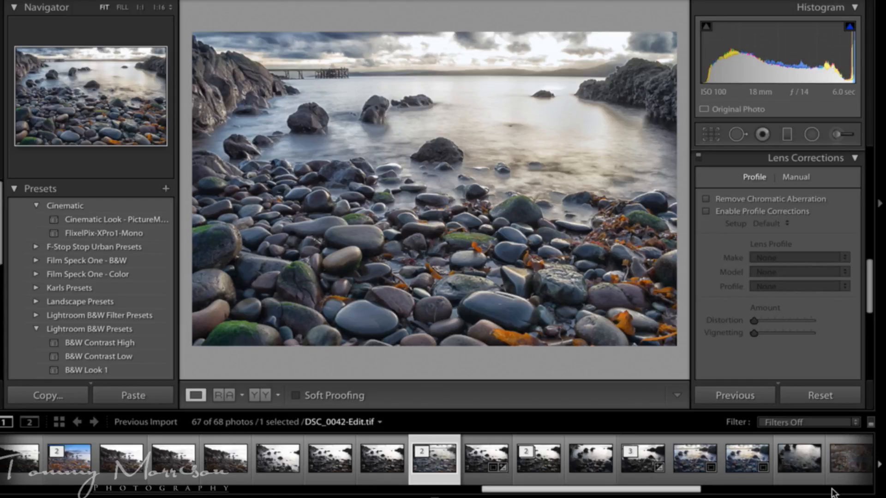
{"action": "mouse_move", "coordinate": [607, 486]}
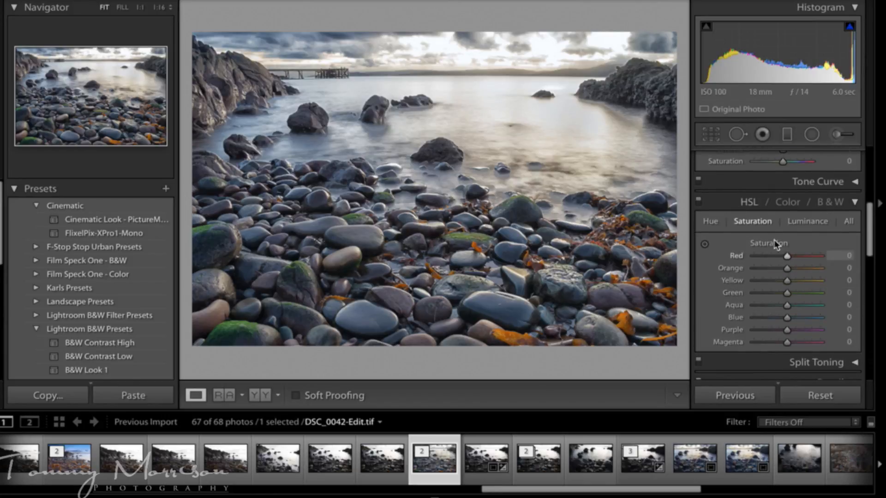
{"action": "mouse_move", "coordinate": [787, 297]}
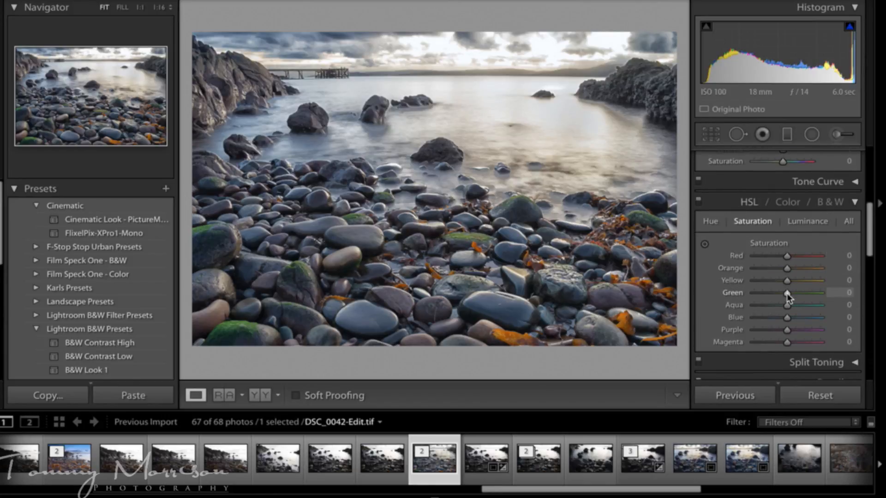
- Raise HSL saturation of Green to +52 and Orange to +48
{"action": "left_click_drag", "start_coordinate": [784, 293], "coordinate": [801, 294]}
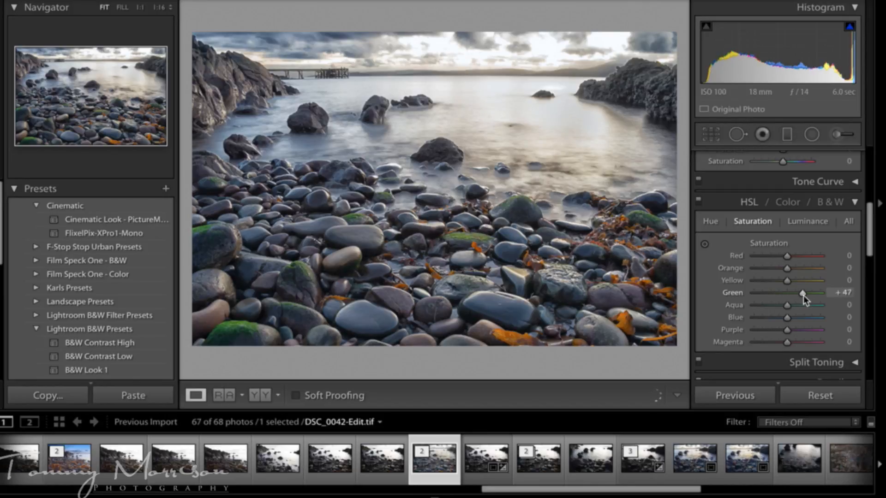
{"action": "left_click_drag", "start_coordinate": [802, 293], "coordinate": [804, 292]}
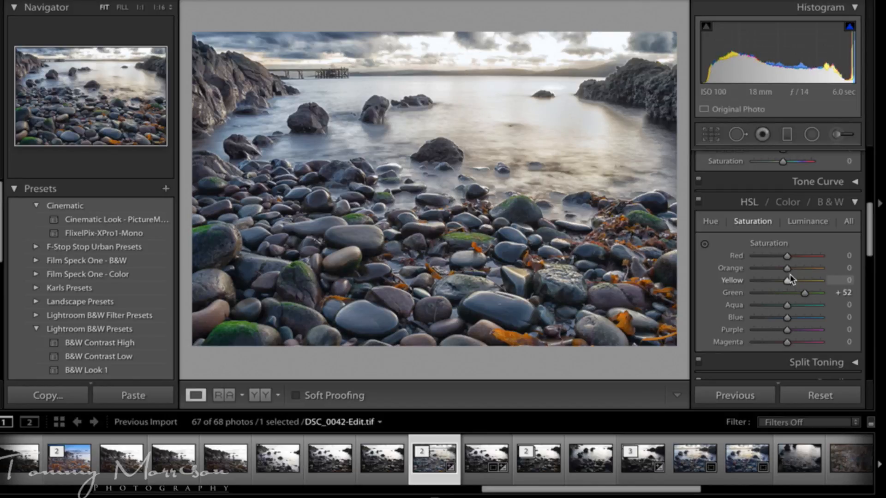
{"action": "left_click_drag", "start_coordinate": [784, 268], "coordinate": [798, 267]}
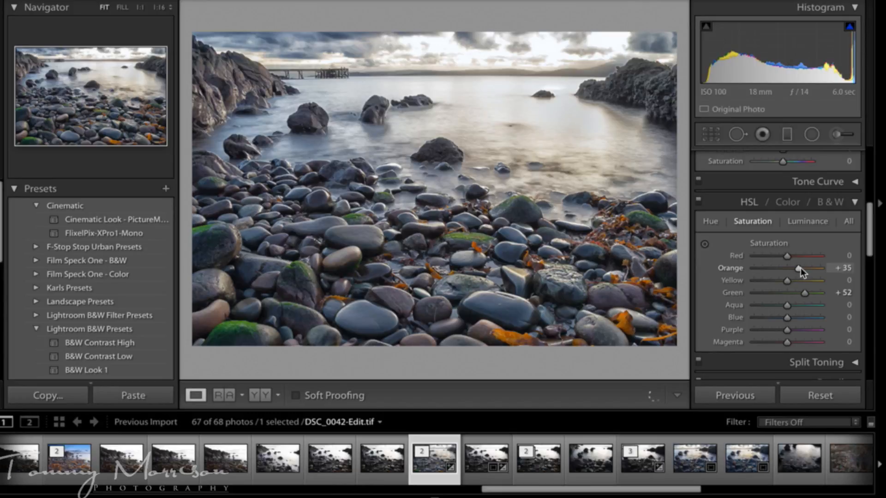
{"action": "left_click_drag", "start_coordinate": [795, 268], "coordinate": [802, 267]}
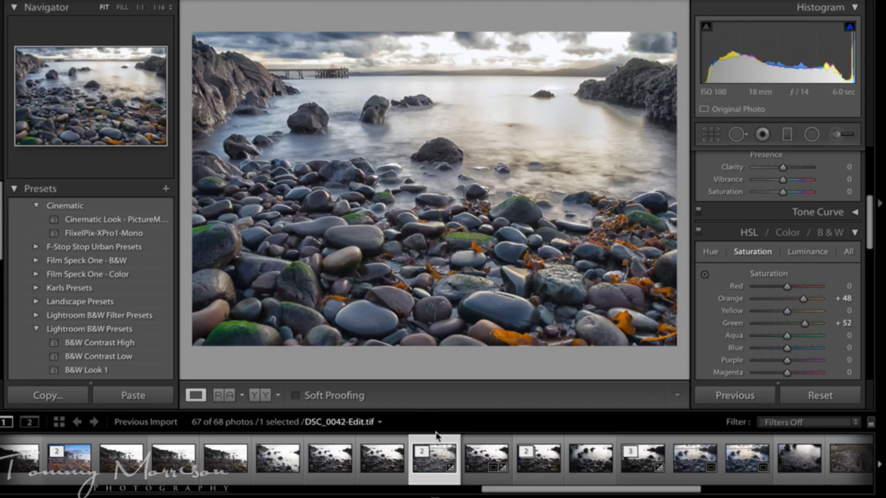
- Set up a JPEG export of the beach photo from the filmstrip with quality 100
{"action": "right_click", "coordinate": [433, 463]}
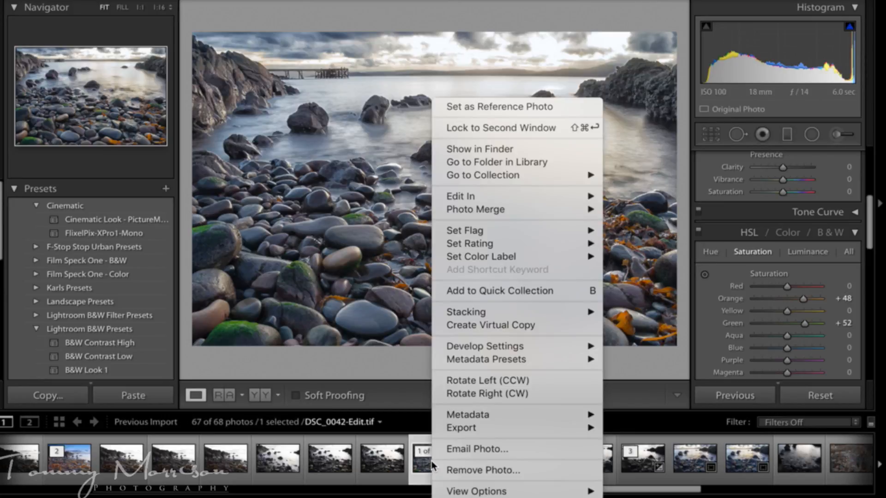
{"action": "mouse_move", "coordinate": [461, 428]}
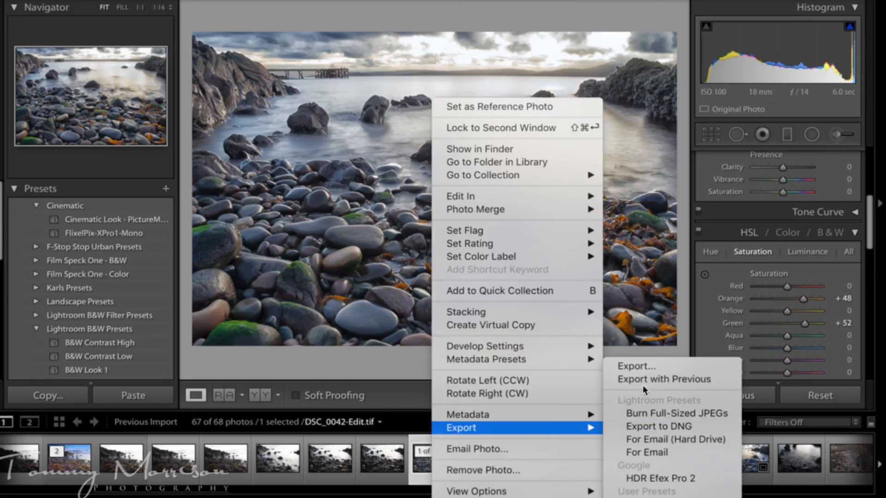
{"action": "left_click", "coordinate": [637, 366]}
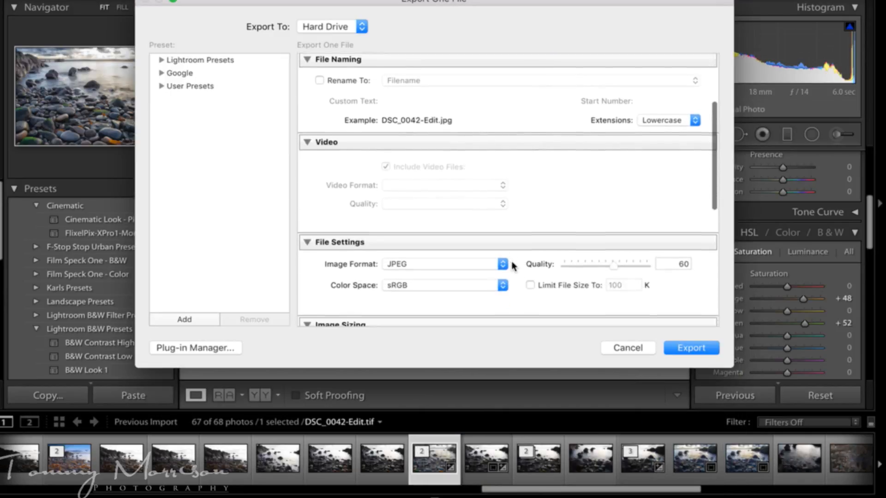
{"action": "scroll", "scroll_direction": "down", "scroll_amount": 3}
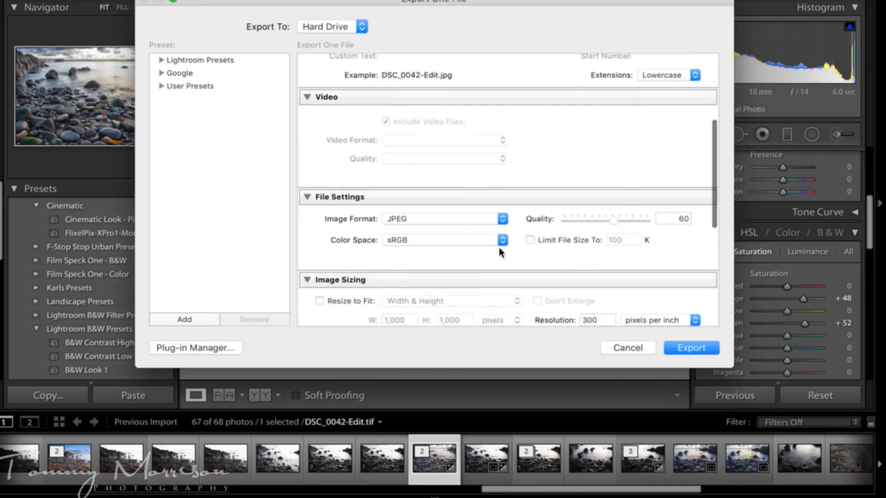
{"action": "scroll", "scroll_direction": "down", "scroll_amount": 3}
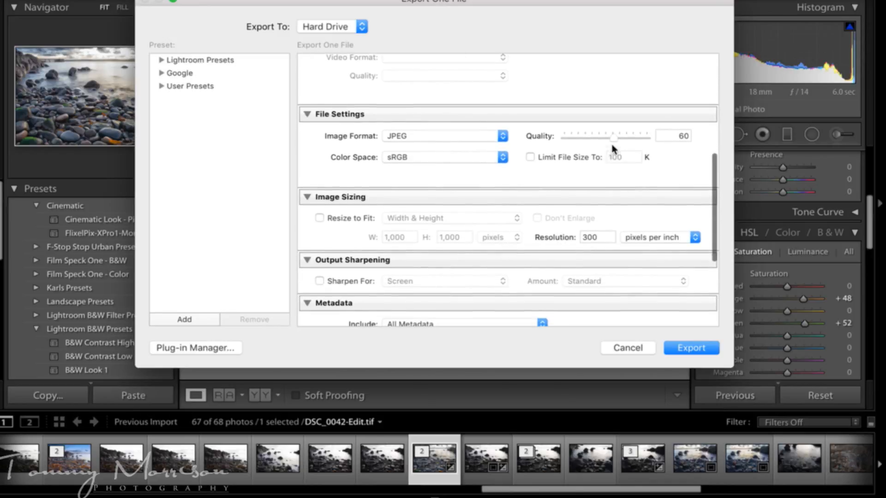
{"action": "left_click_drag", "start_coordinate": [612, 136], "coordinate": [648, 137]}
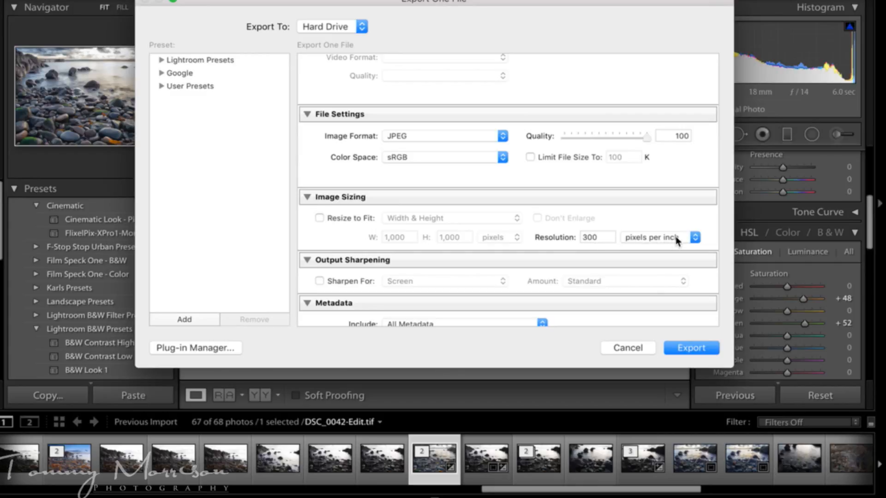
- Keep the small white watermark enabled and run the export
{"action": "scroll", "scroll_direction": "down", "scroll_amount": 3}
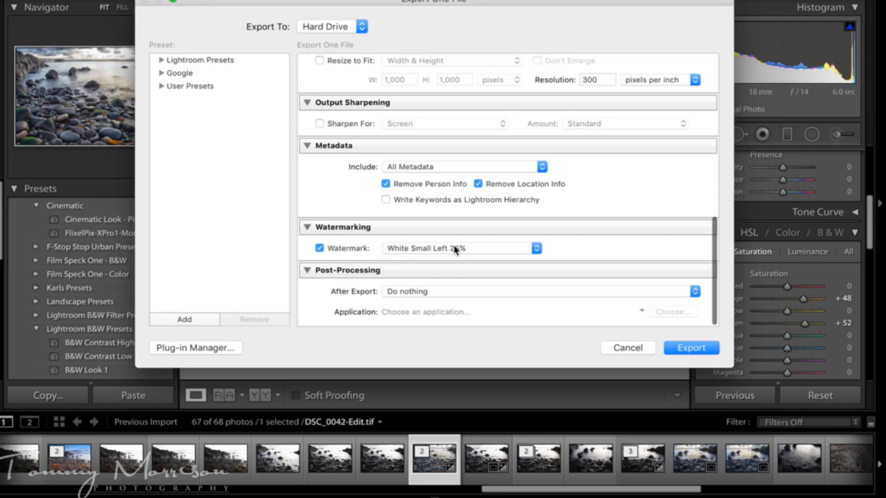
{"action": "left_click", "coordinate": [319, 248]}
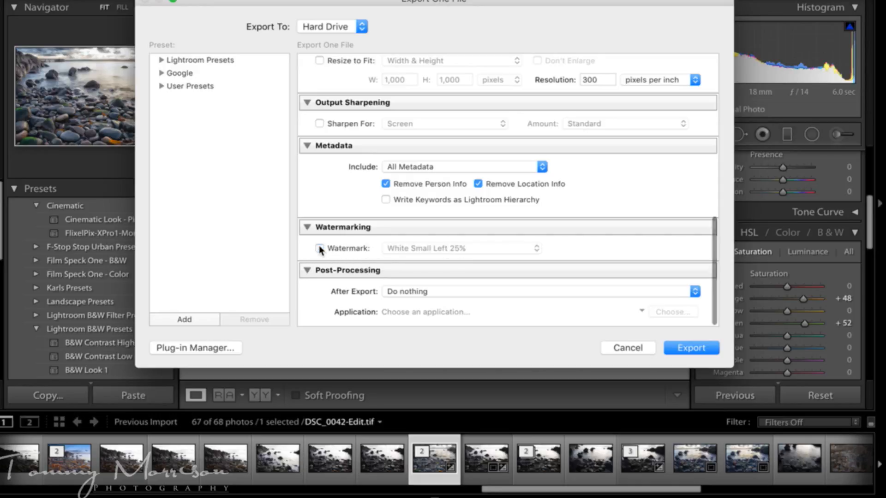
{"action": "left_click", "coordinate": [319, 249]}
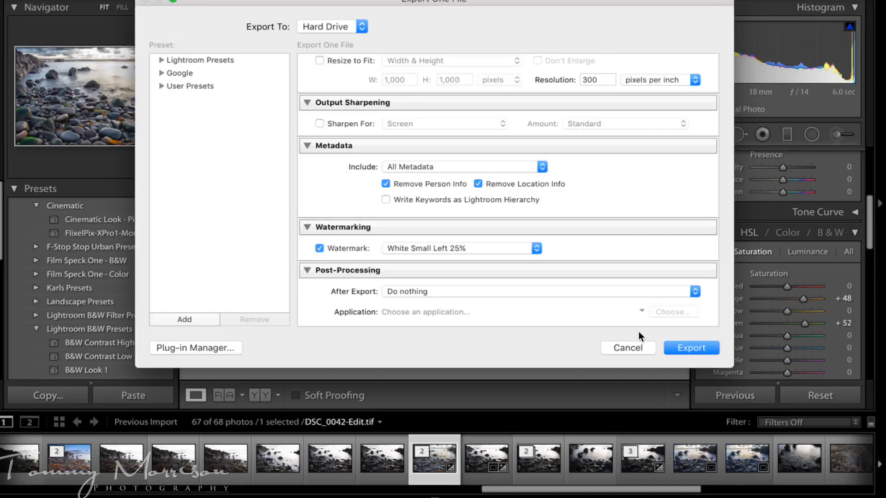
{"action": "left_click", "coordinate": [691, 348]}
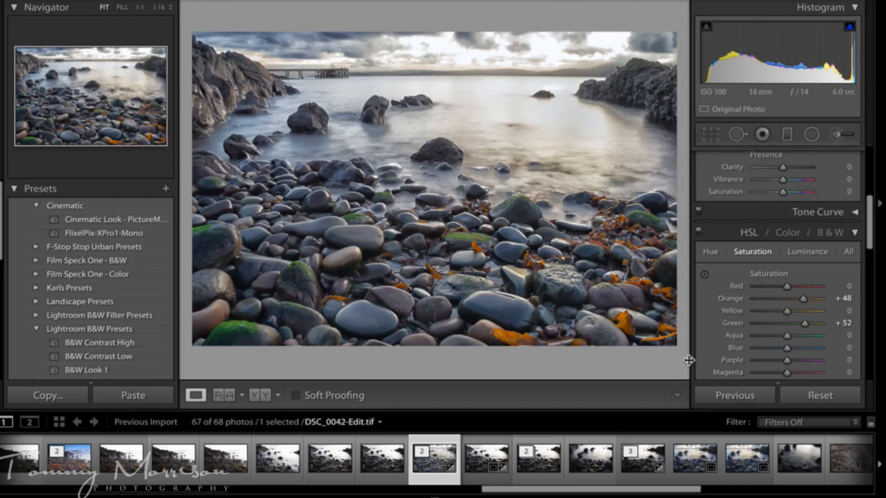
{"action": "mouse_move", "coordinate": [437, 266]}
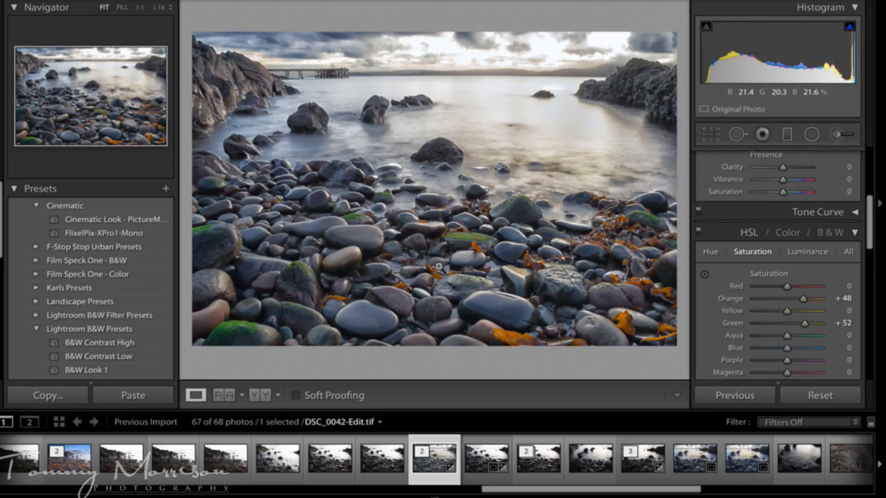